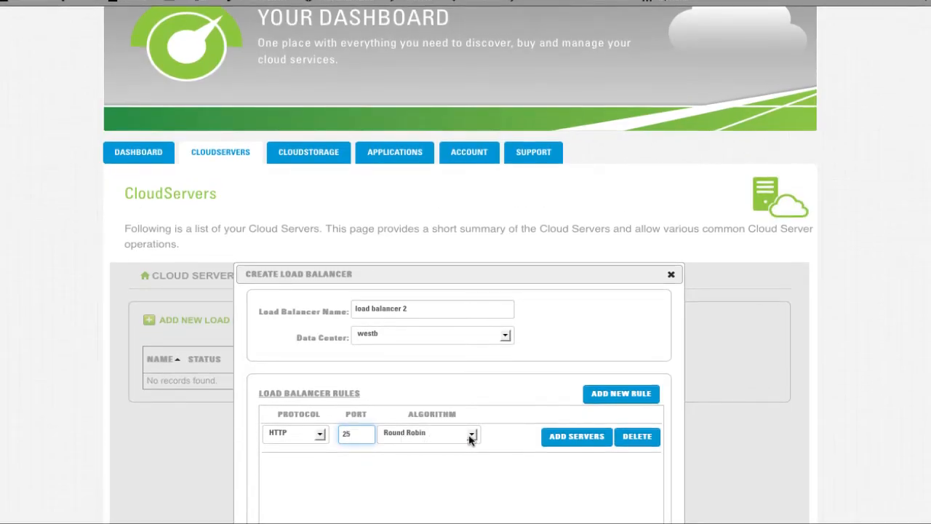
Choose the balancing algorithm for load balancer 2's HTTP port-25 rule.
left_click(576, 437)
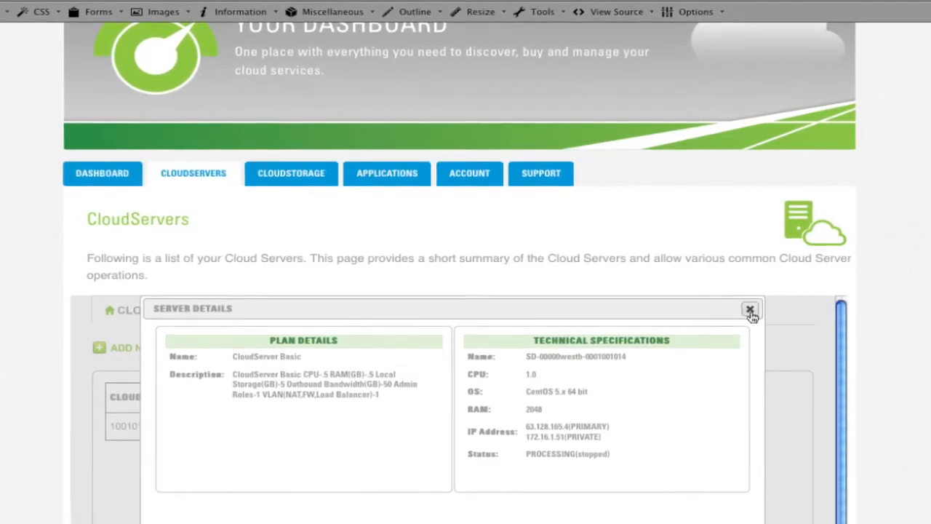
Close the cloud server's details and start adding a new server.
left_click(750, 310)
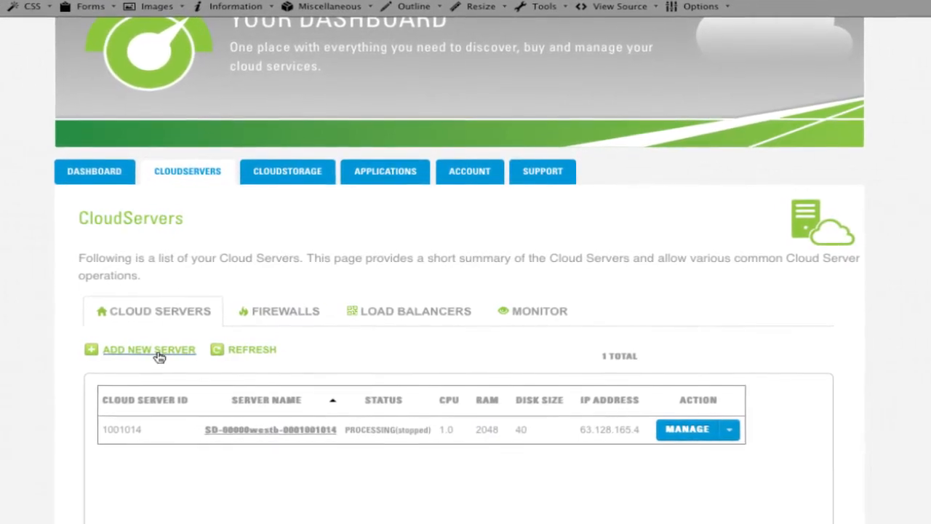
left_click(148, 349)
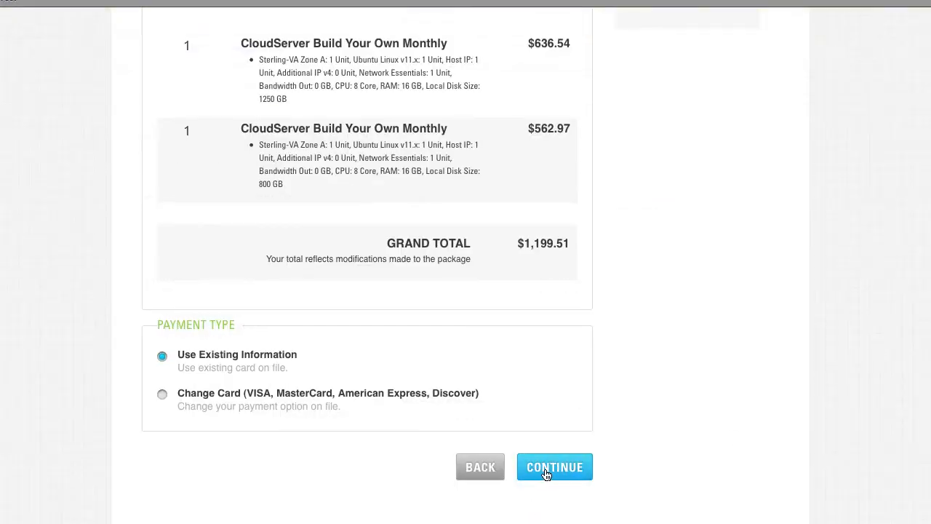
Continue the $1,199.51 order with the existing payment information.
left_click(554, 467)
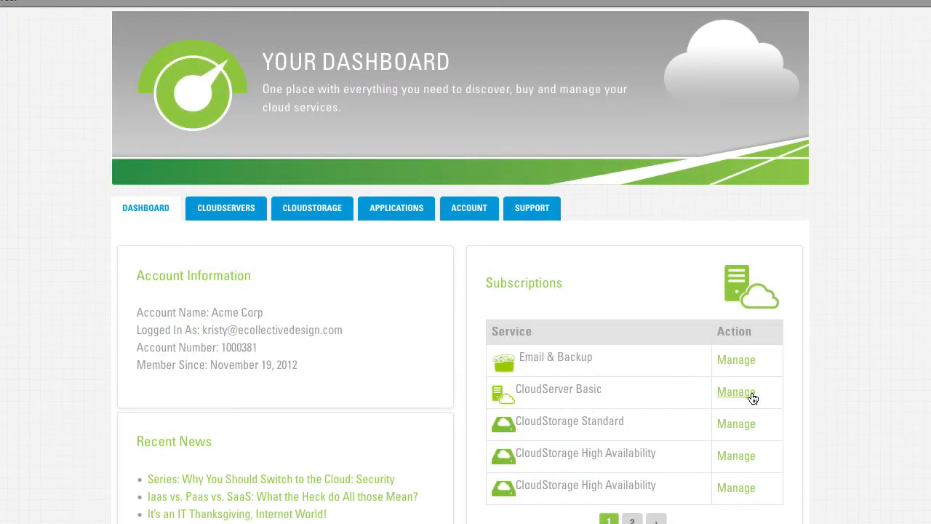